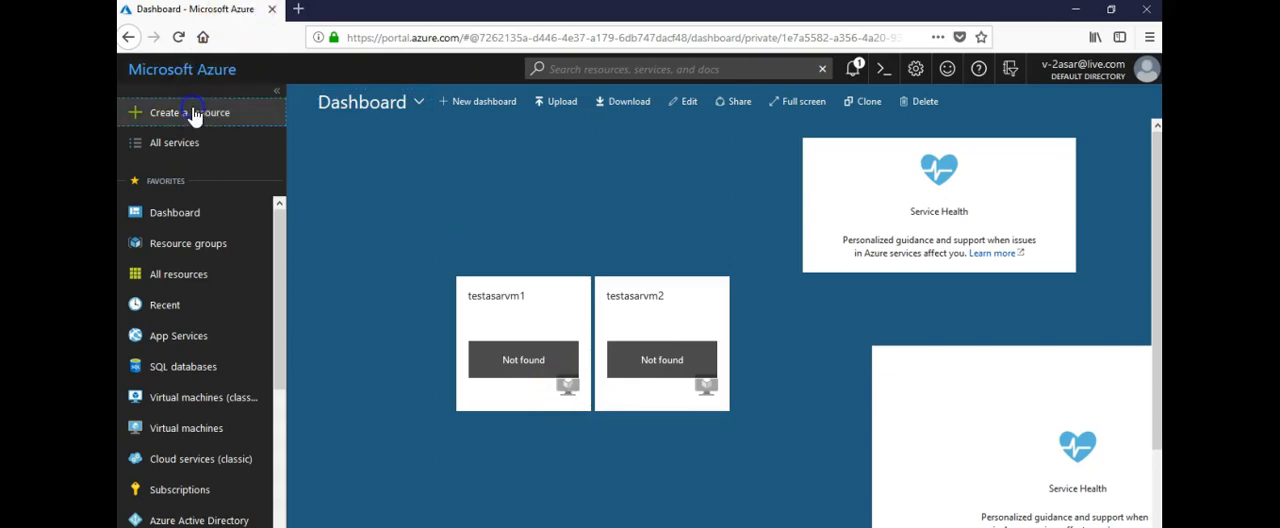
- Search the Marketplace for 'route table' and locate Microsoft's Route table offering
click(190, 112)
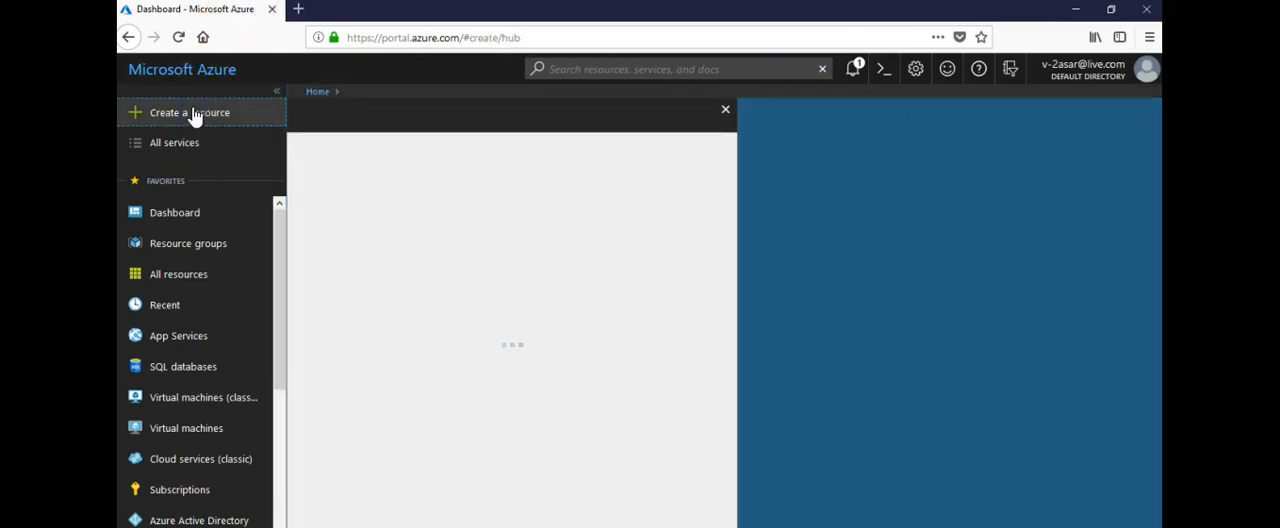
click(190, 112)
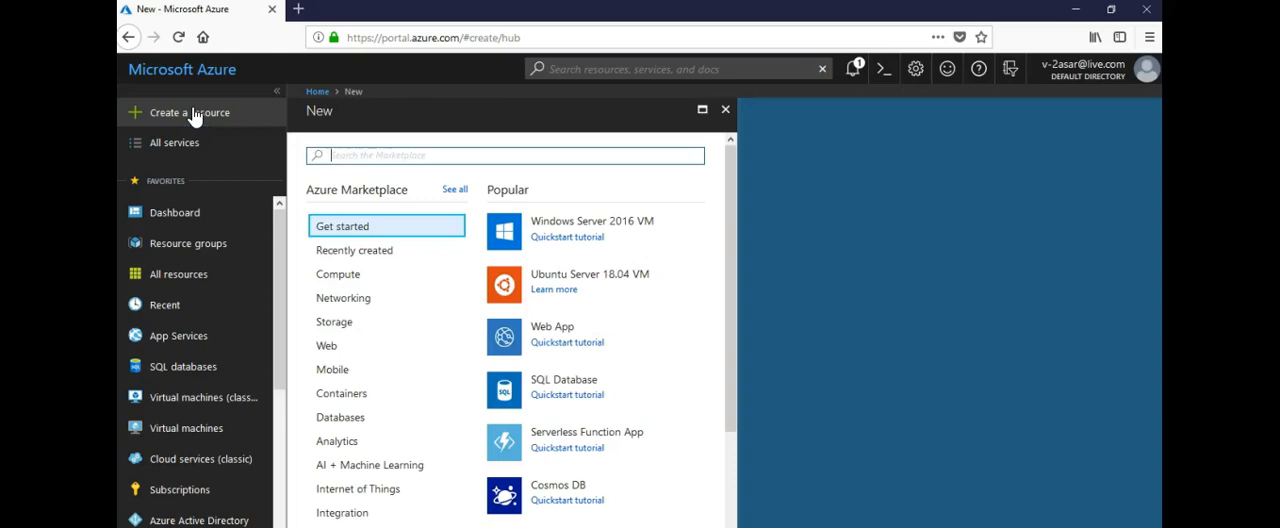
text(route t)
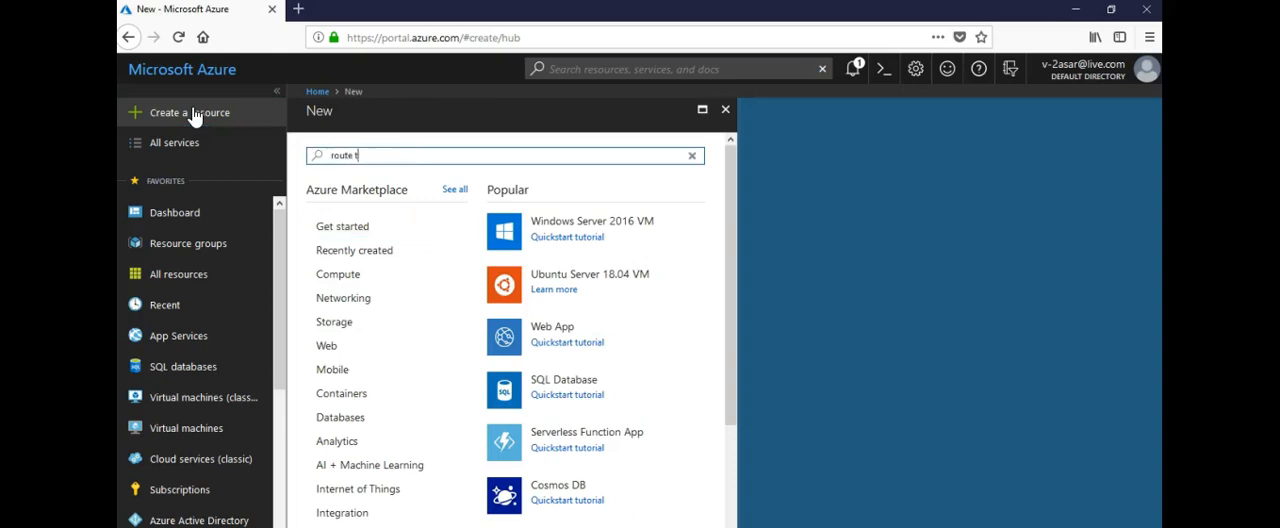
text(able)
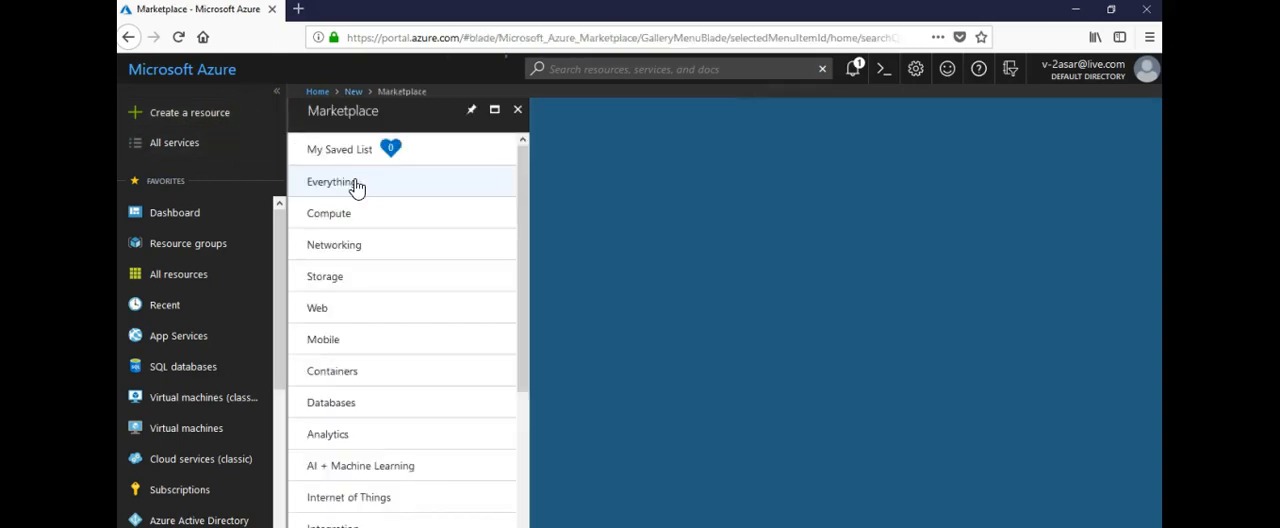
click(328, 182)
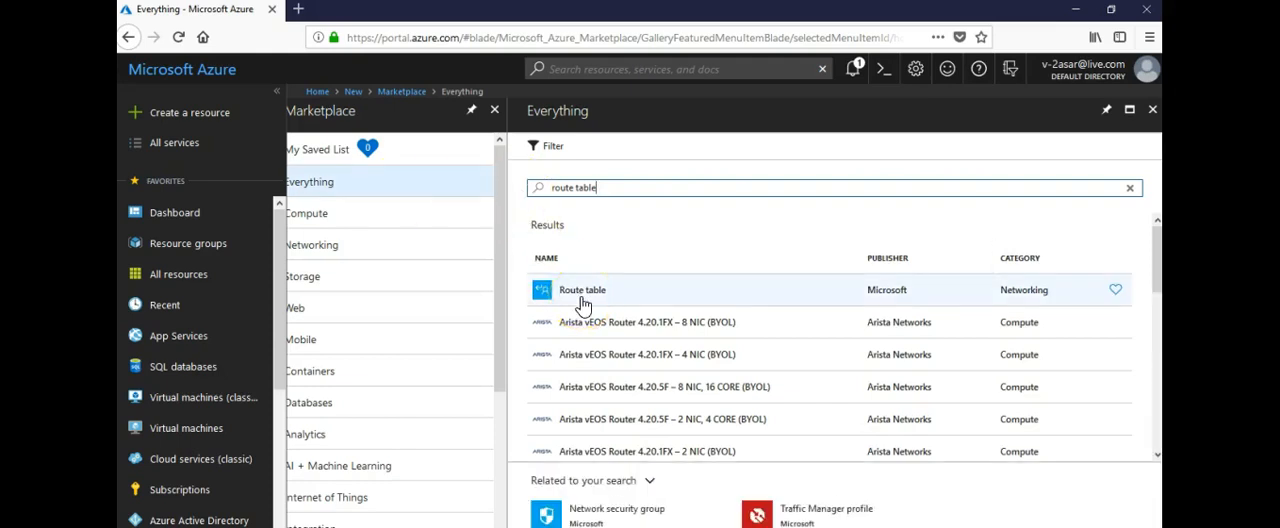
scroll(down, 3)
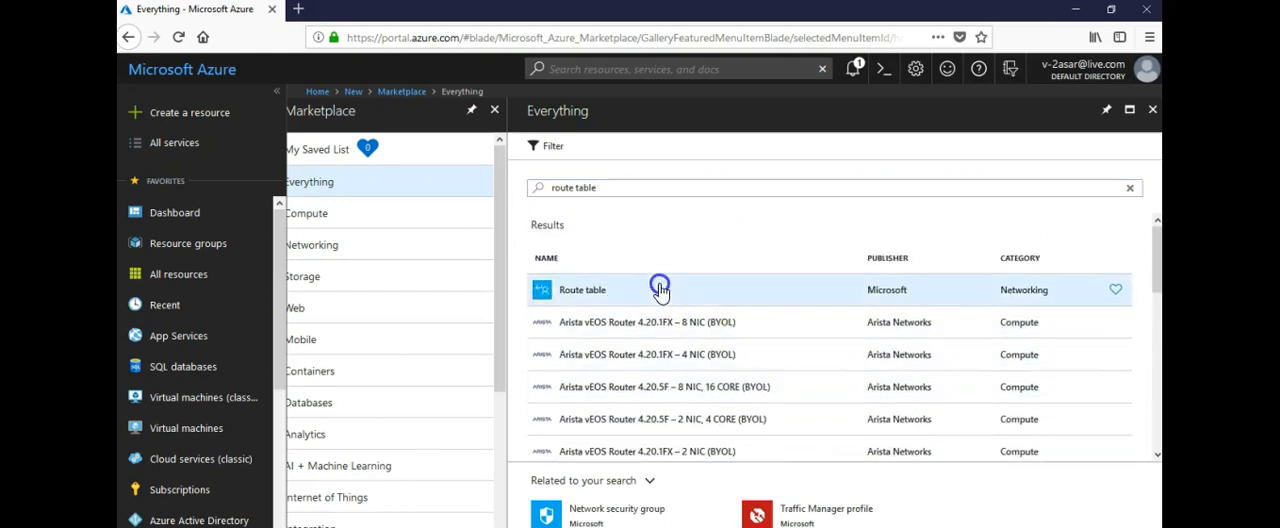
- Create route table asarroutetable in existing resource group testasarrg, region Central India
click(582, 290)
text(a)
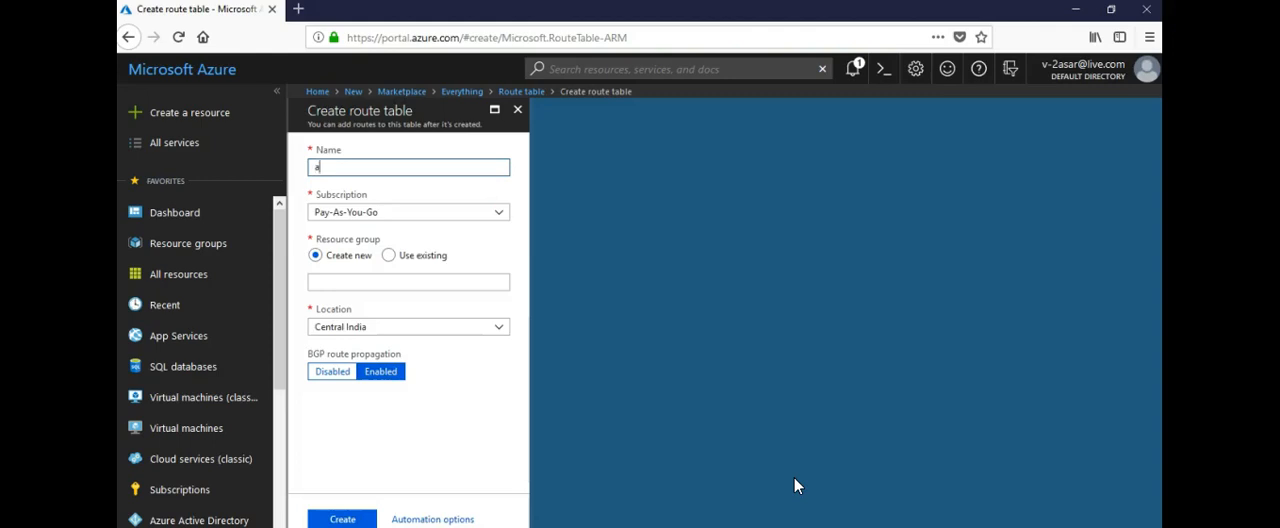
text(sarroutetable)
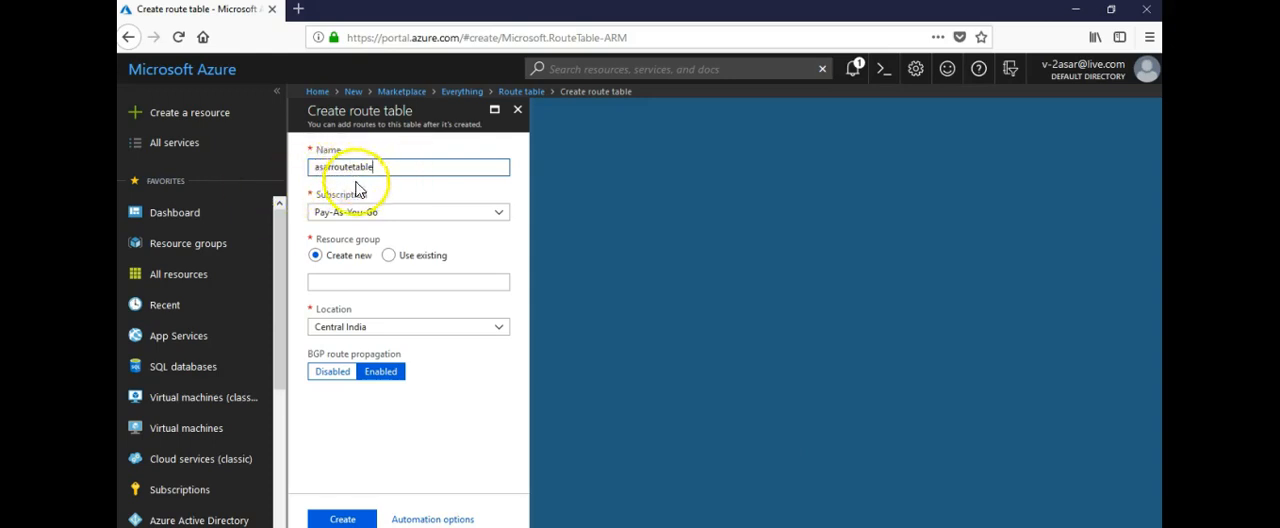
click(388, 256)
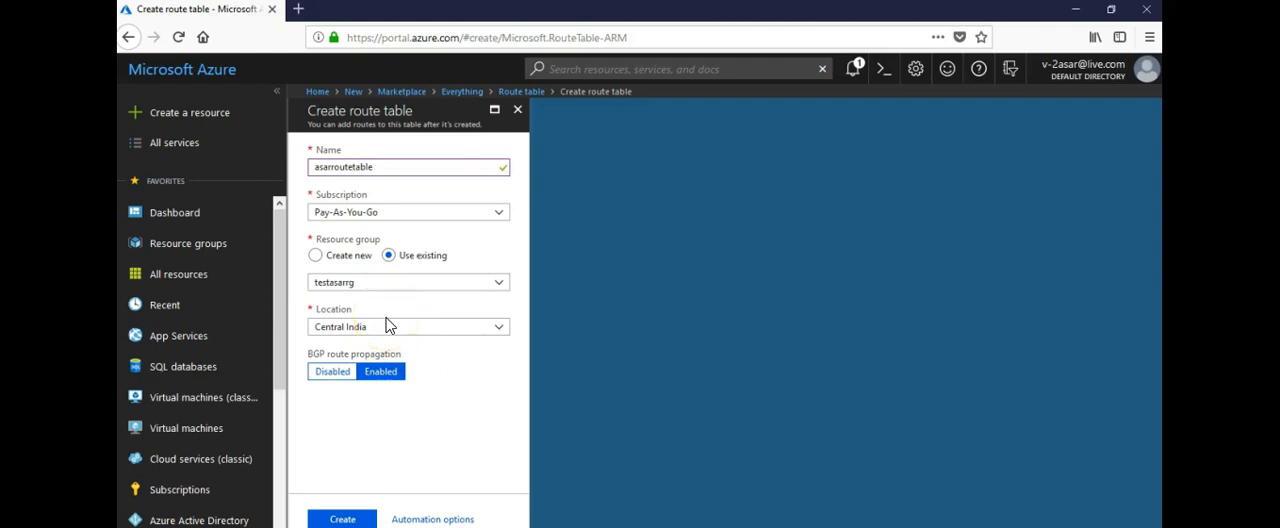
click(340, 520)
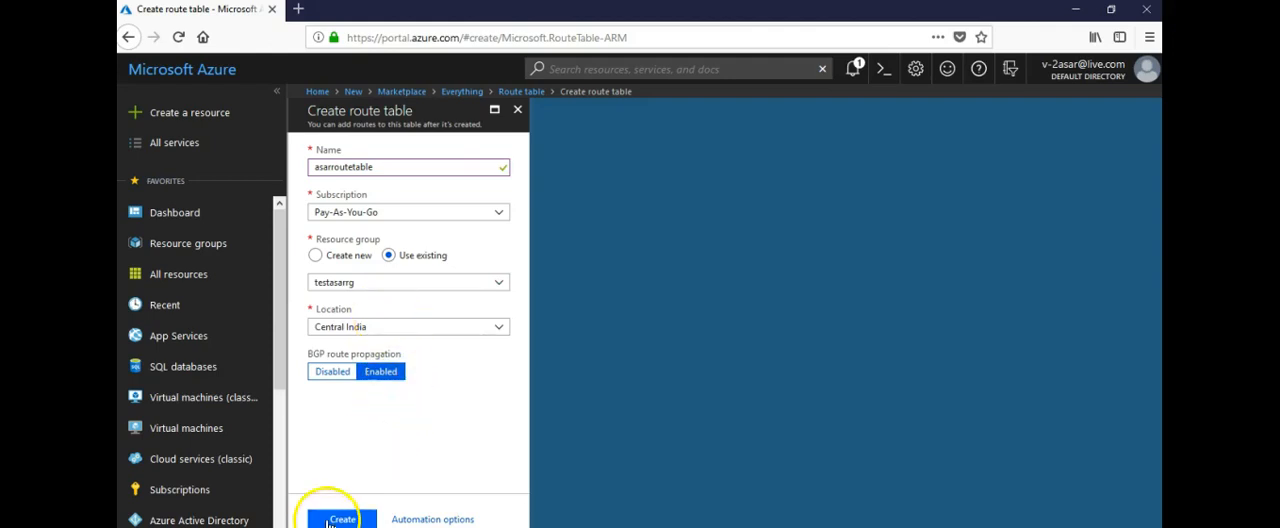
click(340, 520)
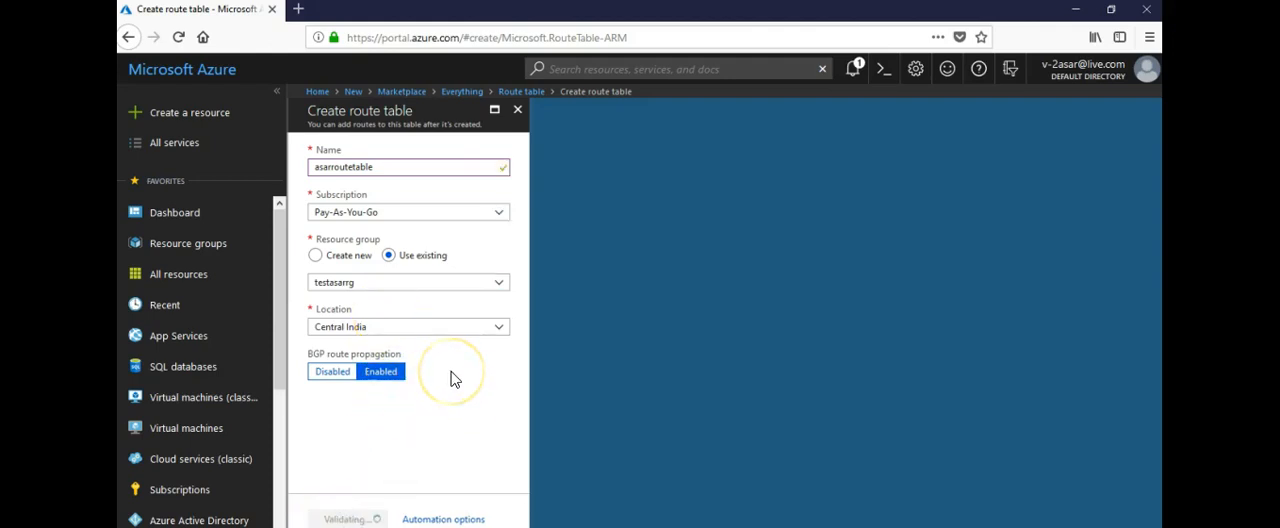
mouse_move(456, 378)
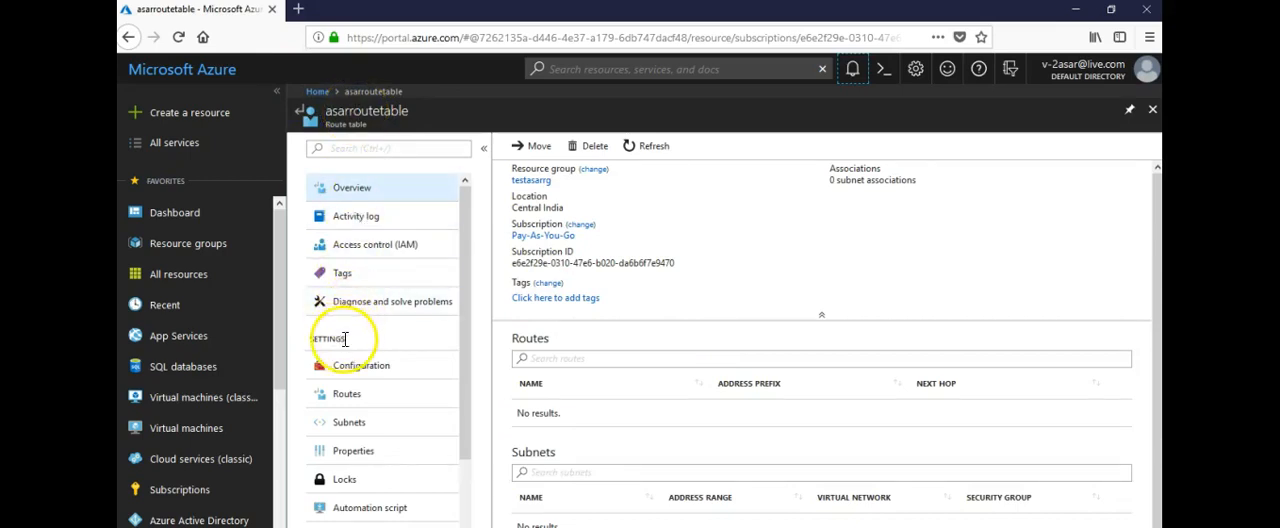
- Show asarroutetable's empty Routes list and start adding a new route
click(346, 394)
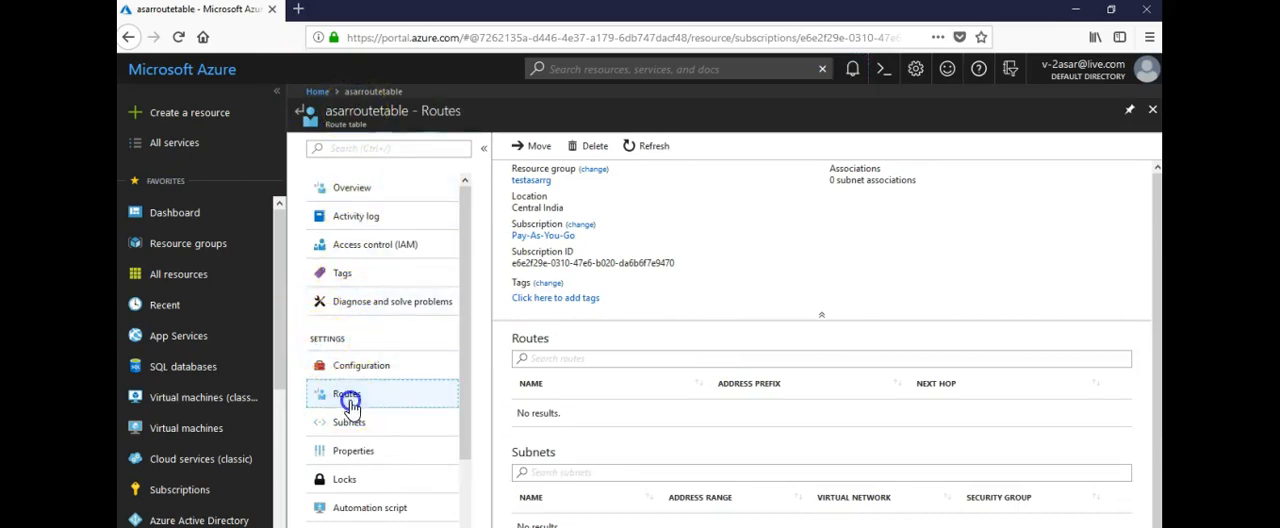
click(346, 392)
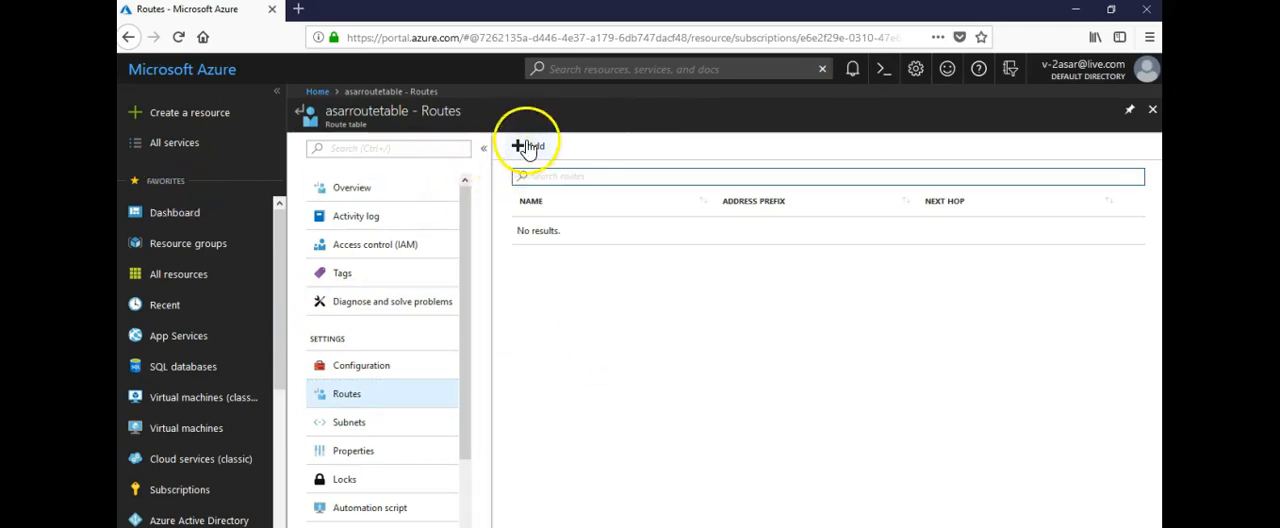
click(520, 142)
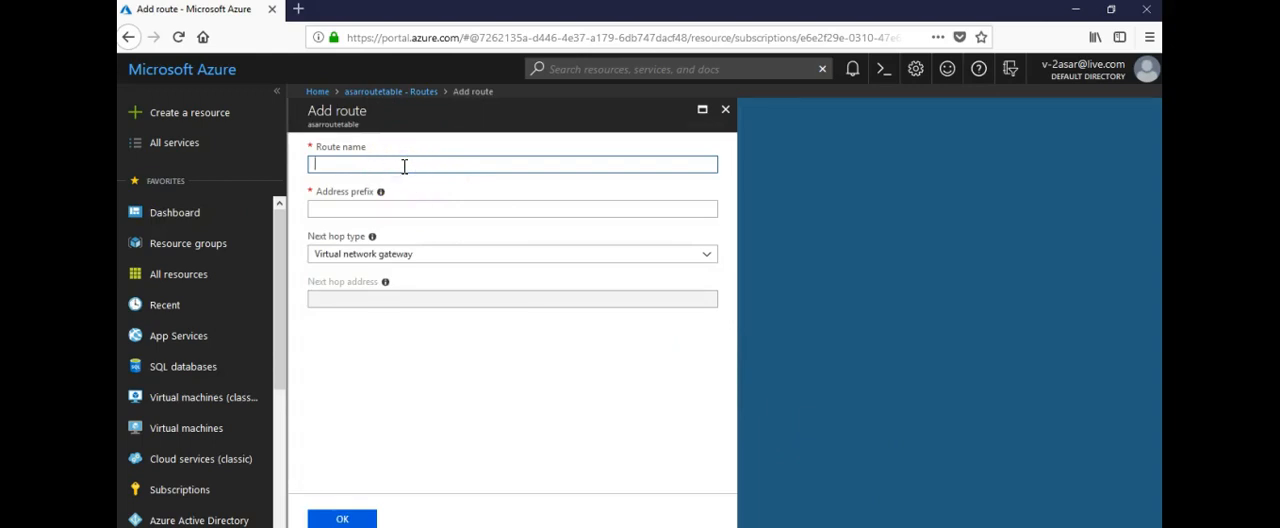
- Name the route asarroute1 with address prefix 10.0.1.0/24
text(asarrout)
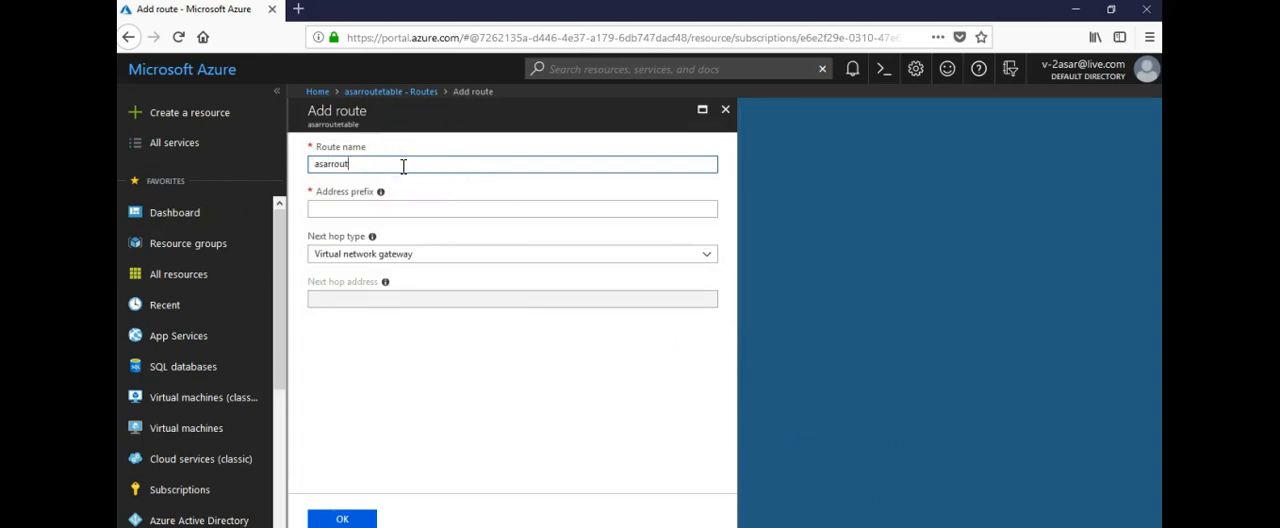
text(e1)
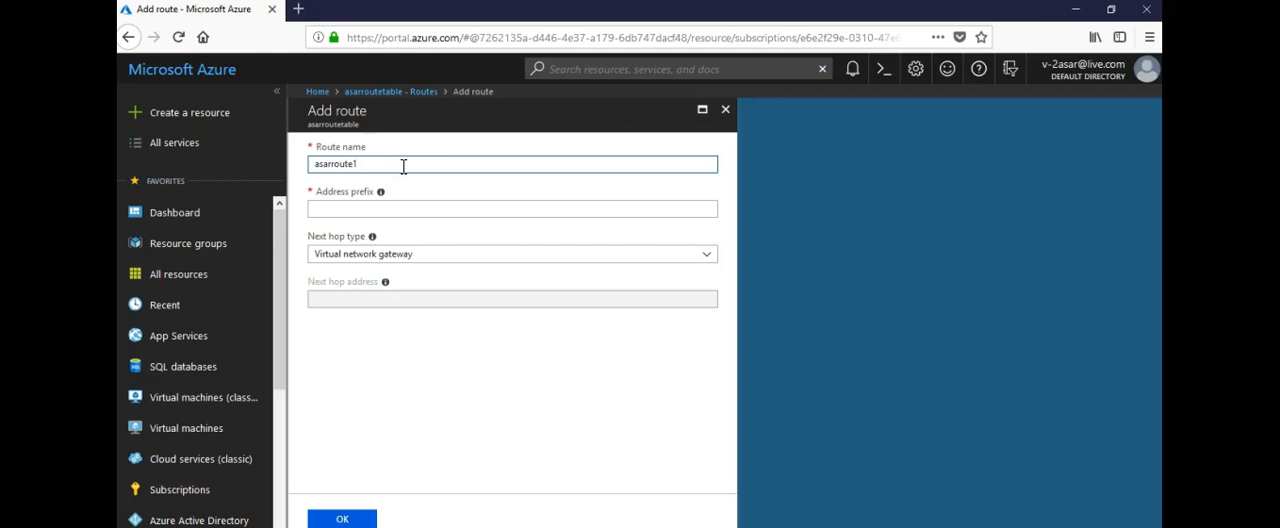
click(512, 208)
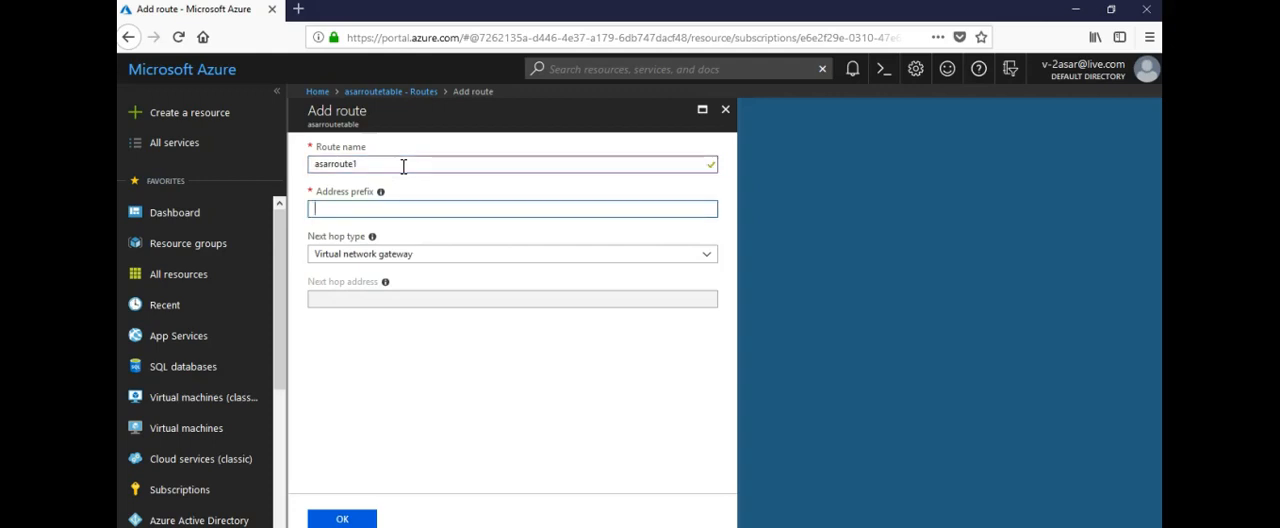
text(10.0.1.0)
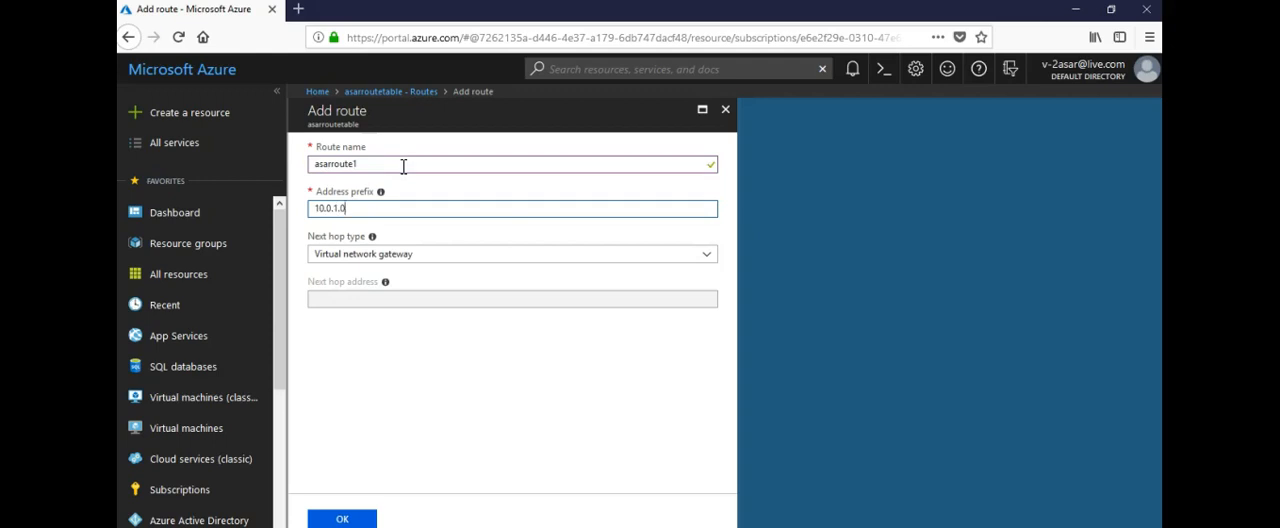
text(/24)
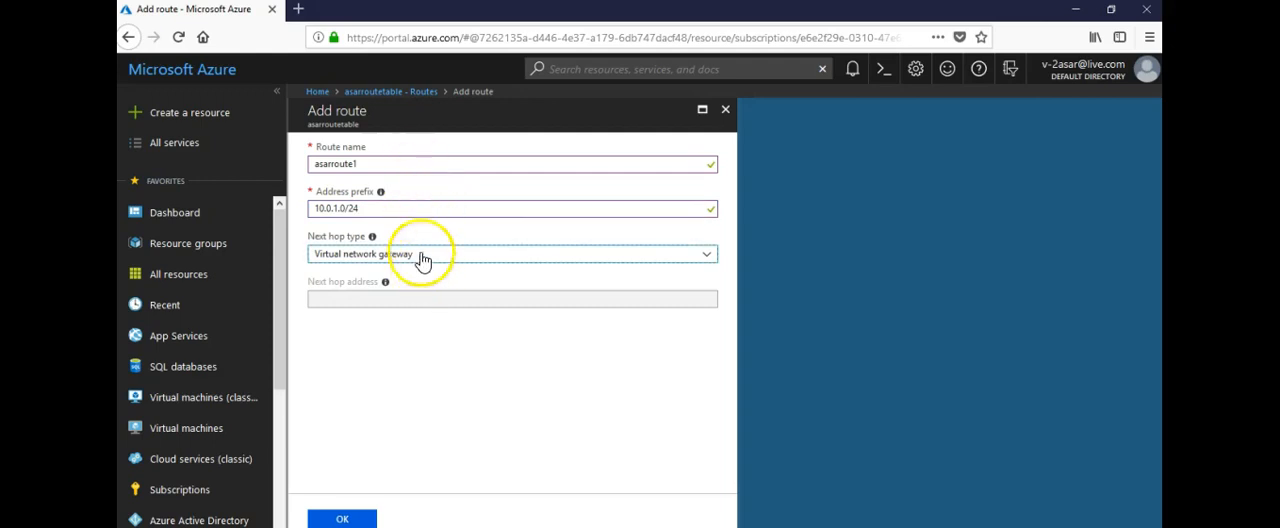
- Set the route's next hop type to Virtual appliance
click(510, 252)
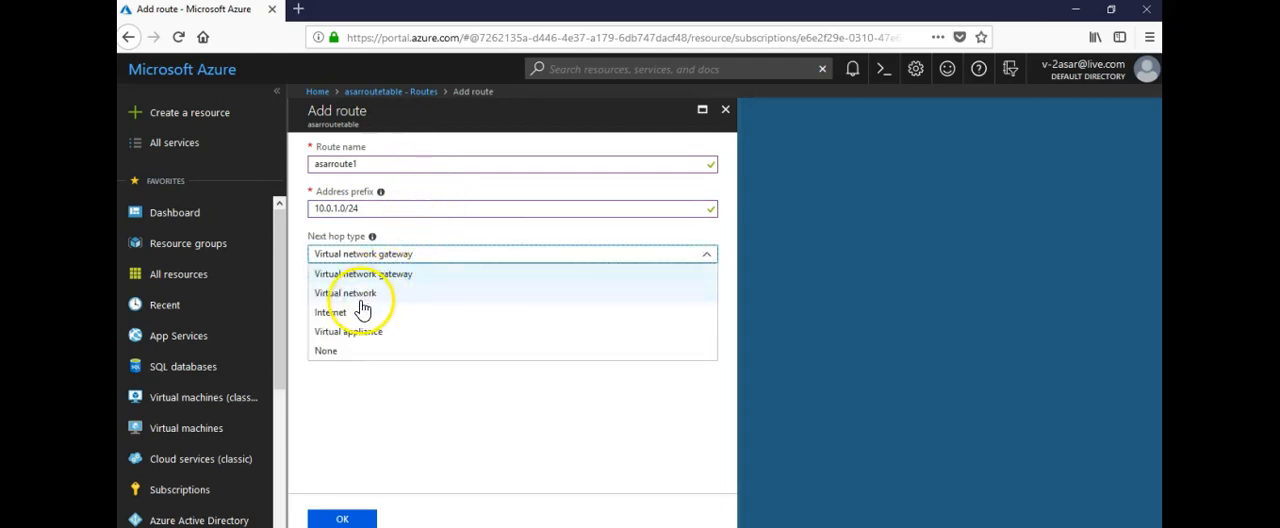
click(330, 312)
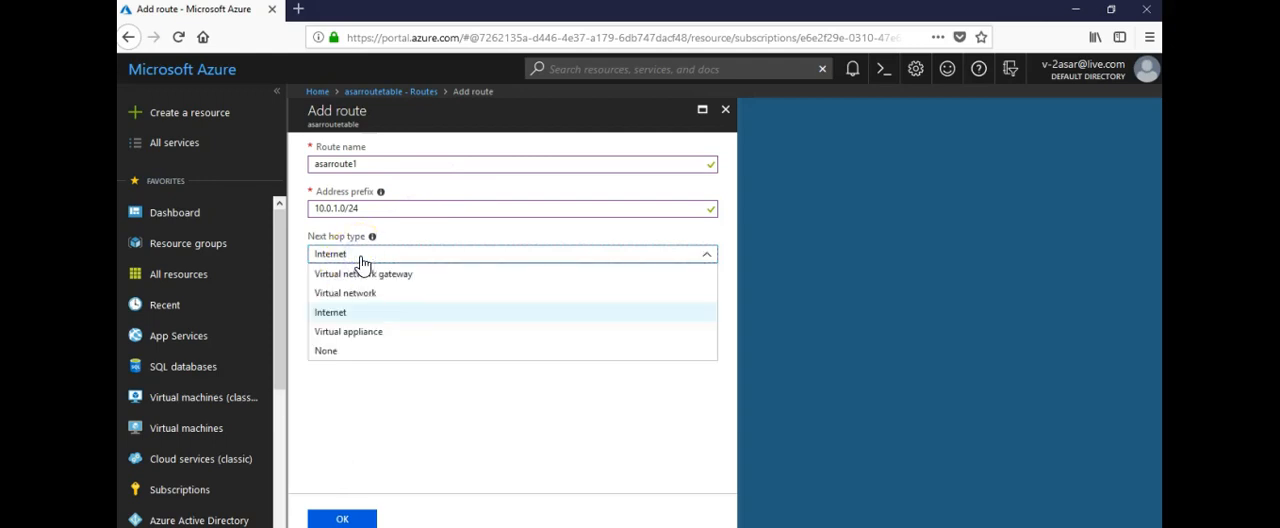
click(364, 272)
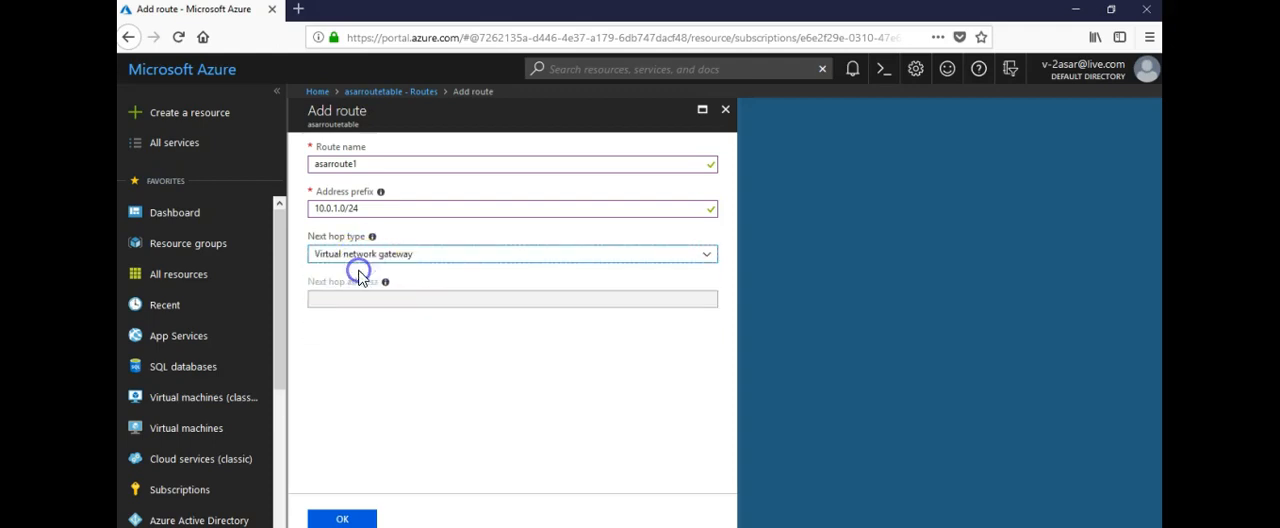
click(512, 252)
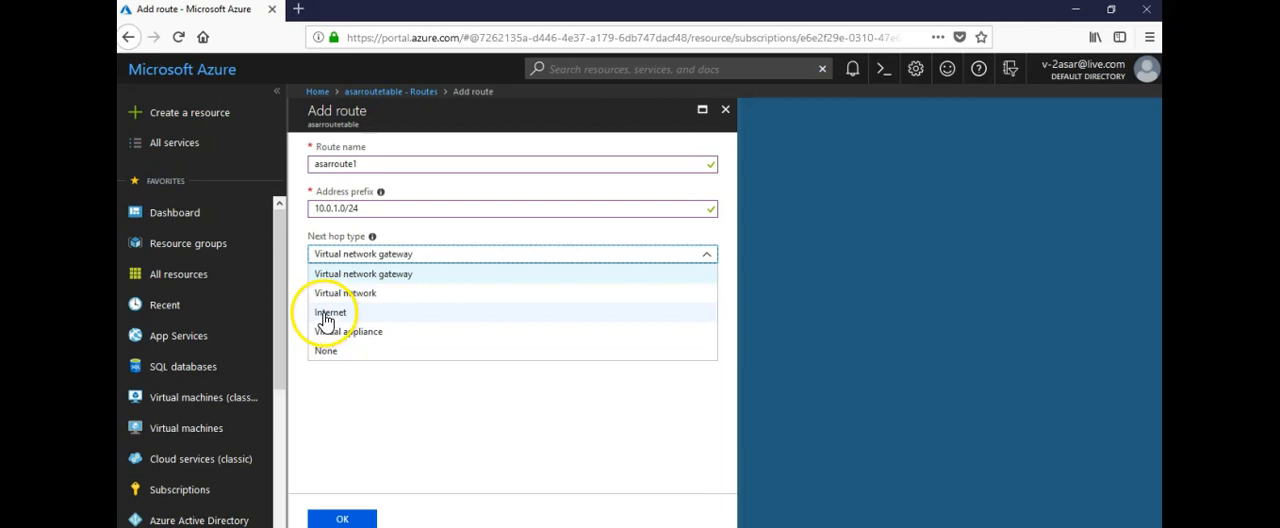
click(348, 332)
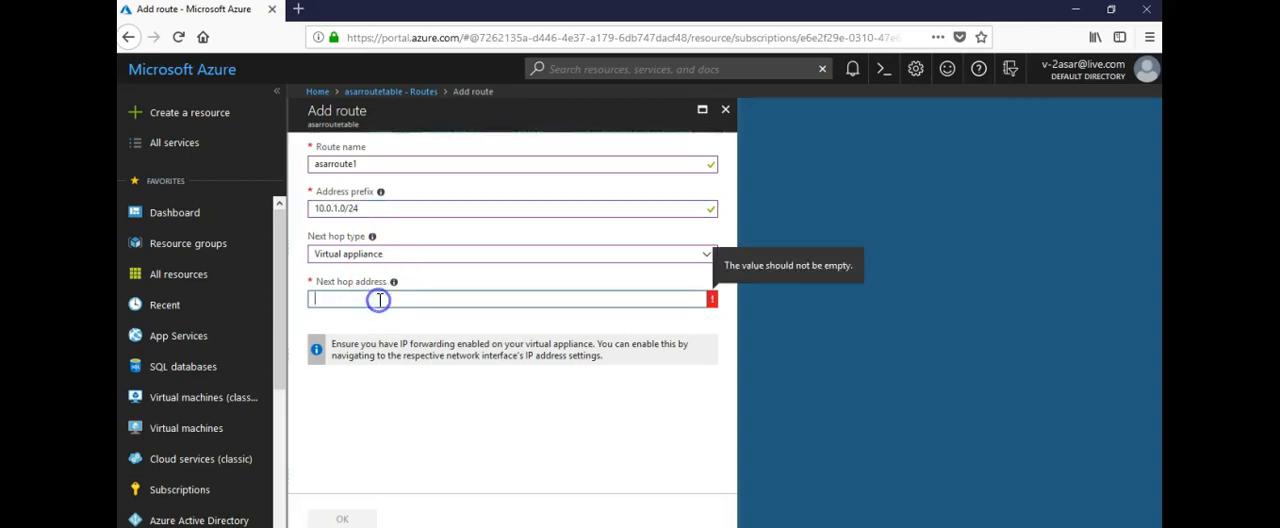
- Correct the next hop address to 10.0.2.4 and add asarroute1 to the route table
text(10.0.1.0/24)
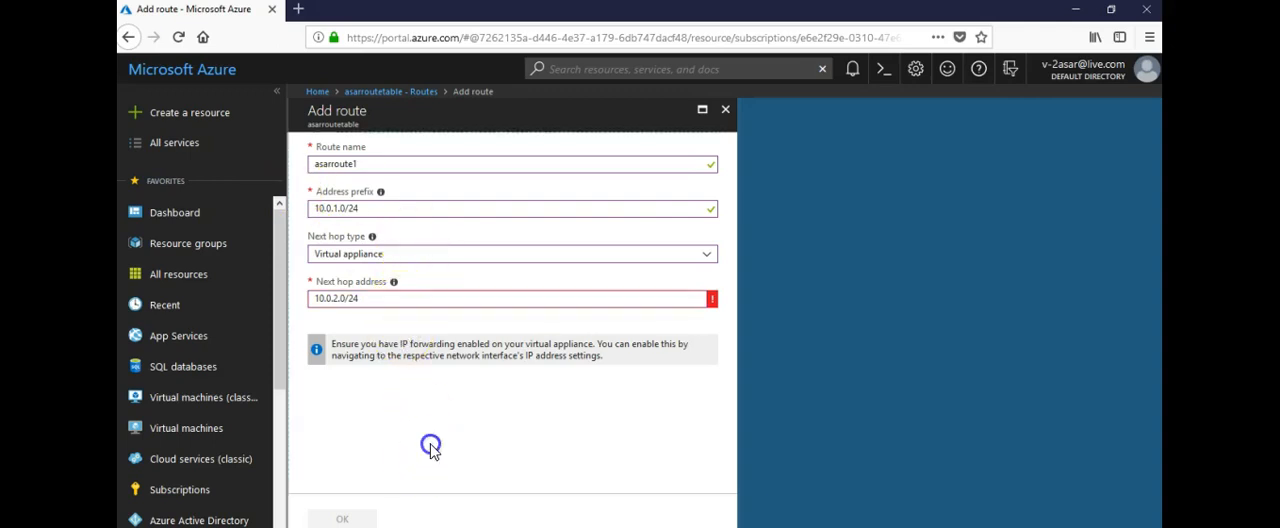
mouse_move(396, 316)
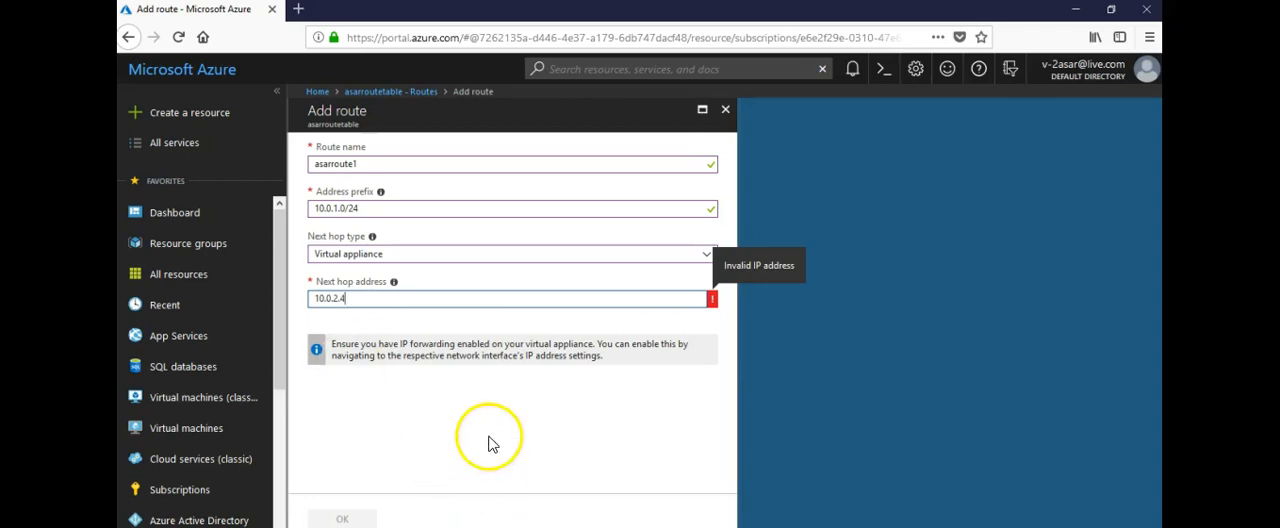
click(510, 298)
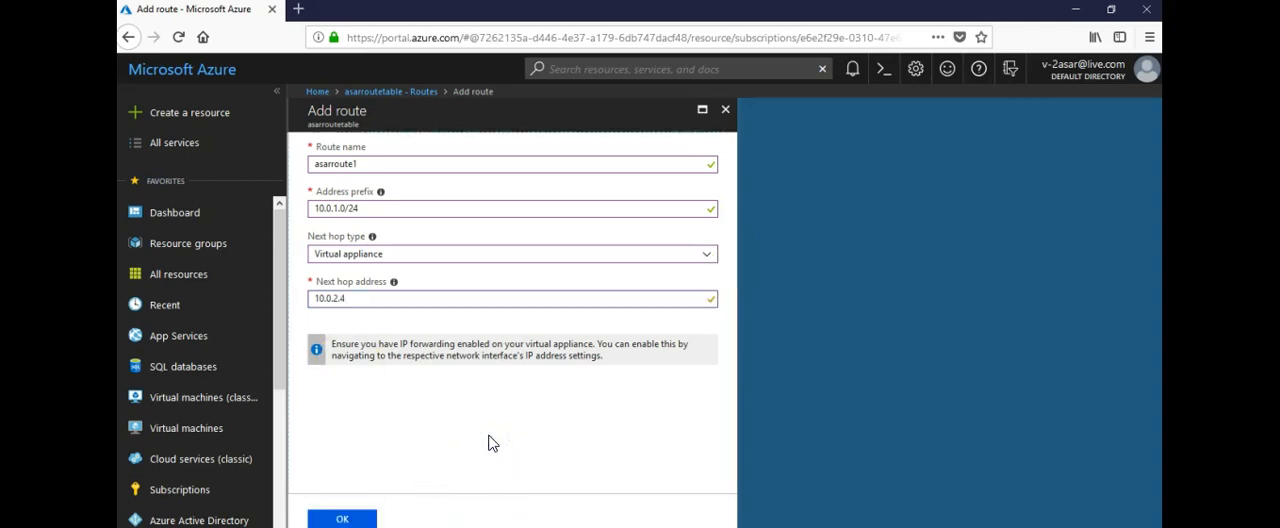
click(472, 298)
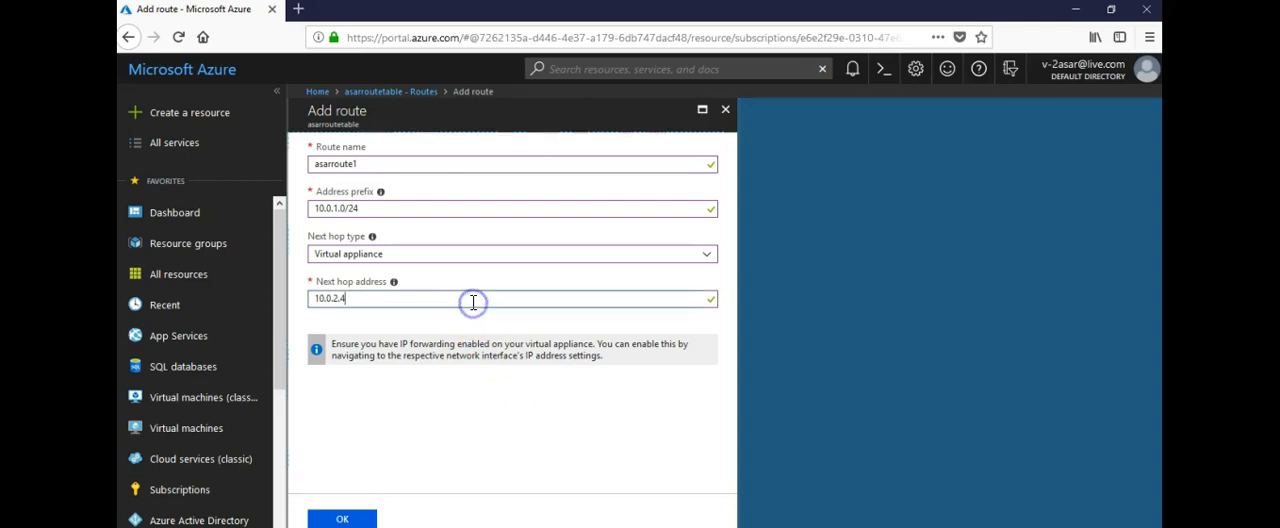
key(Backspace)
text(0)
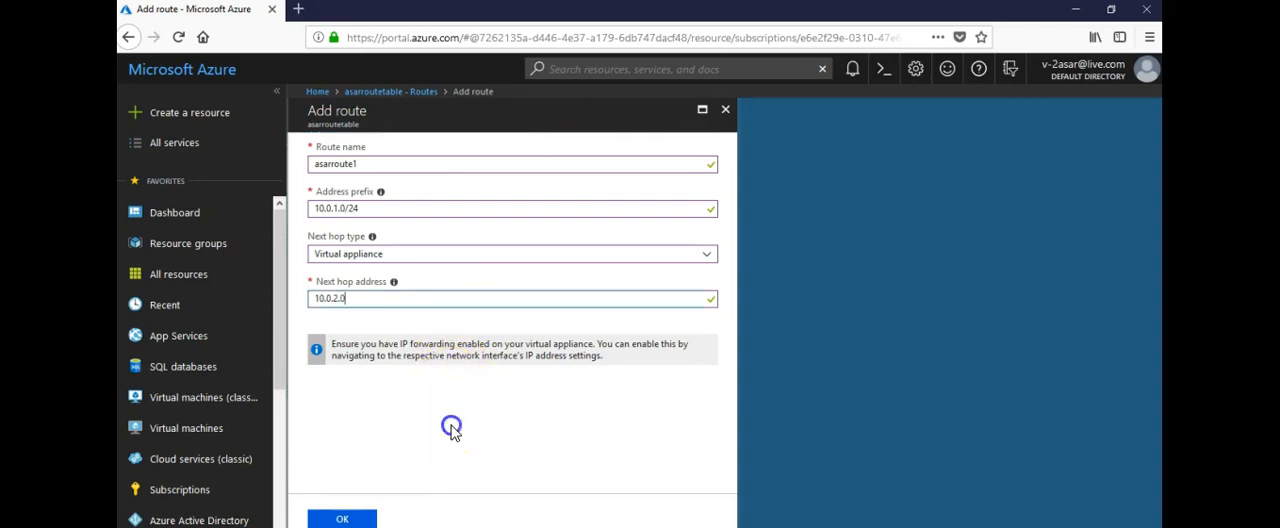
click(404, 298)
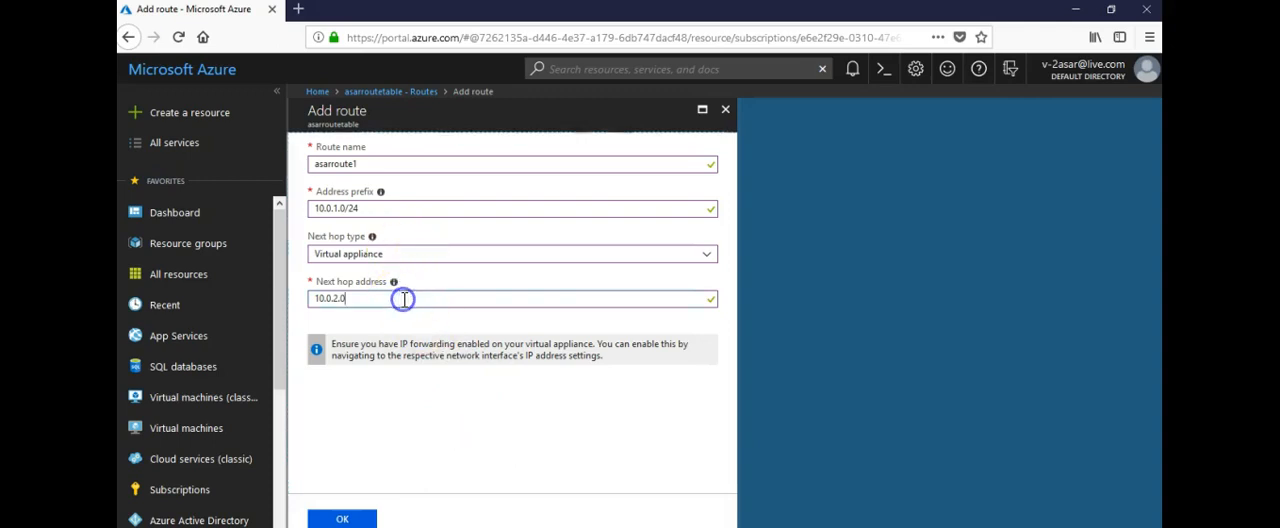
key(Backspace)
text(4)
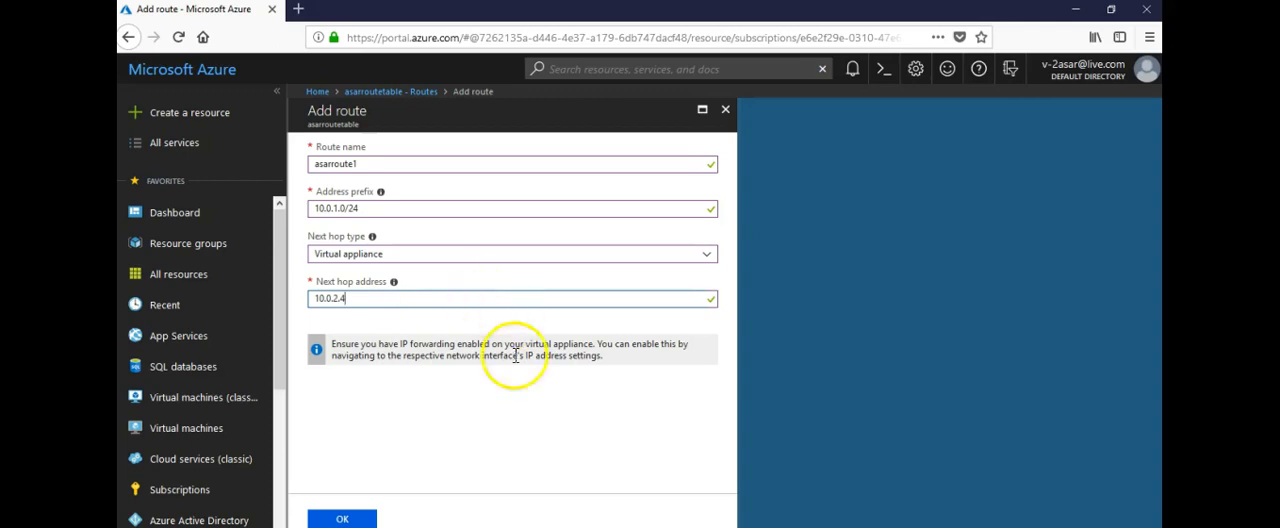
mouse_move(484, 440)
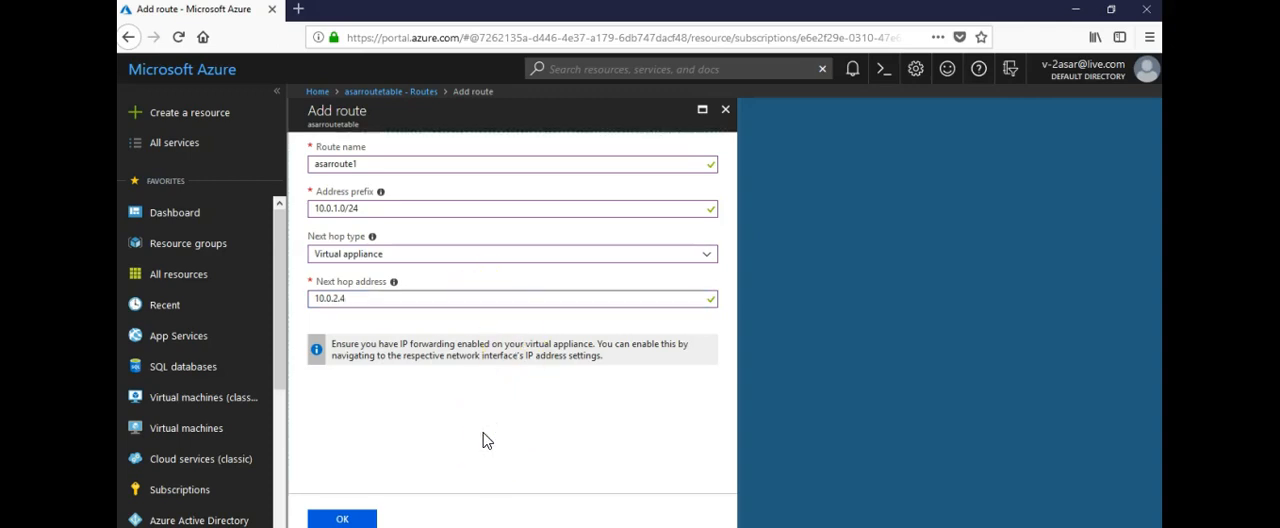
click(342, 516)
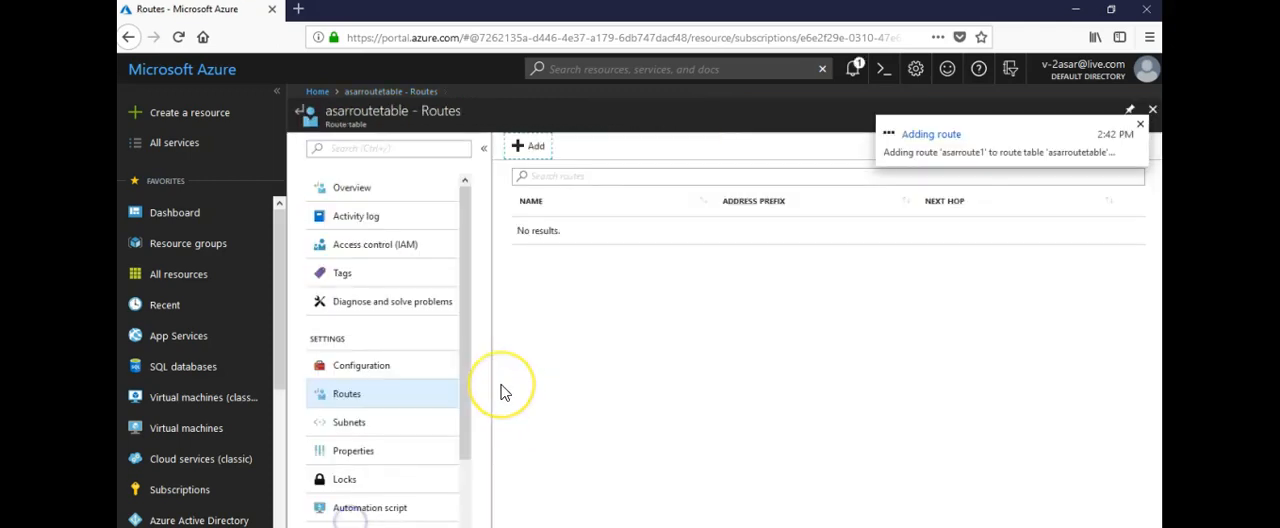
mouse_move(504, 390)
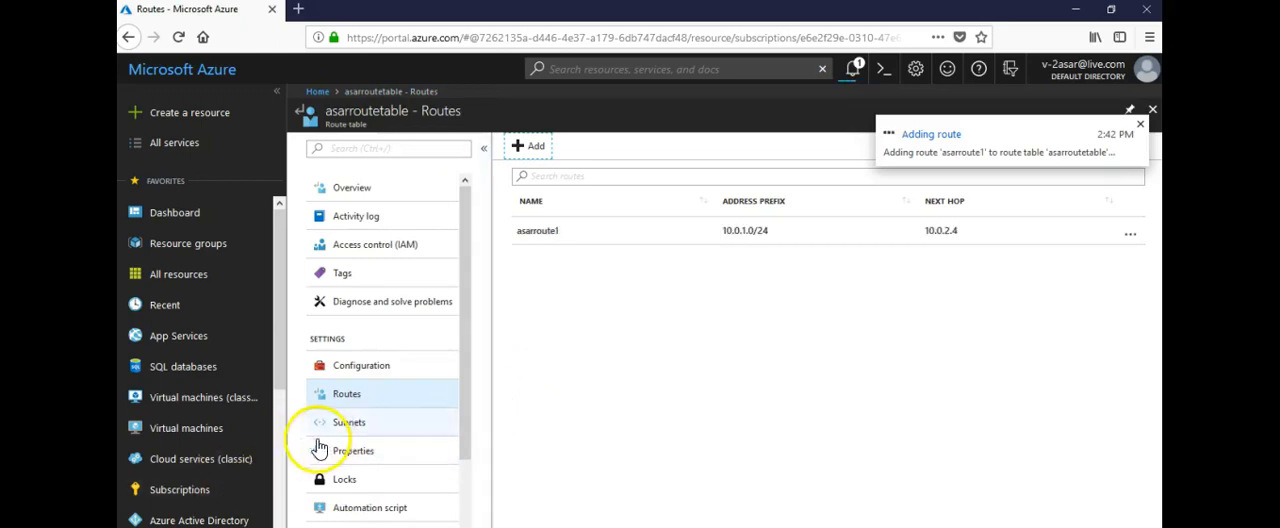
- View the subnets of the asarvnet virtual network
click(348, 422)
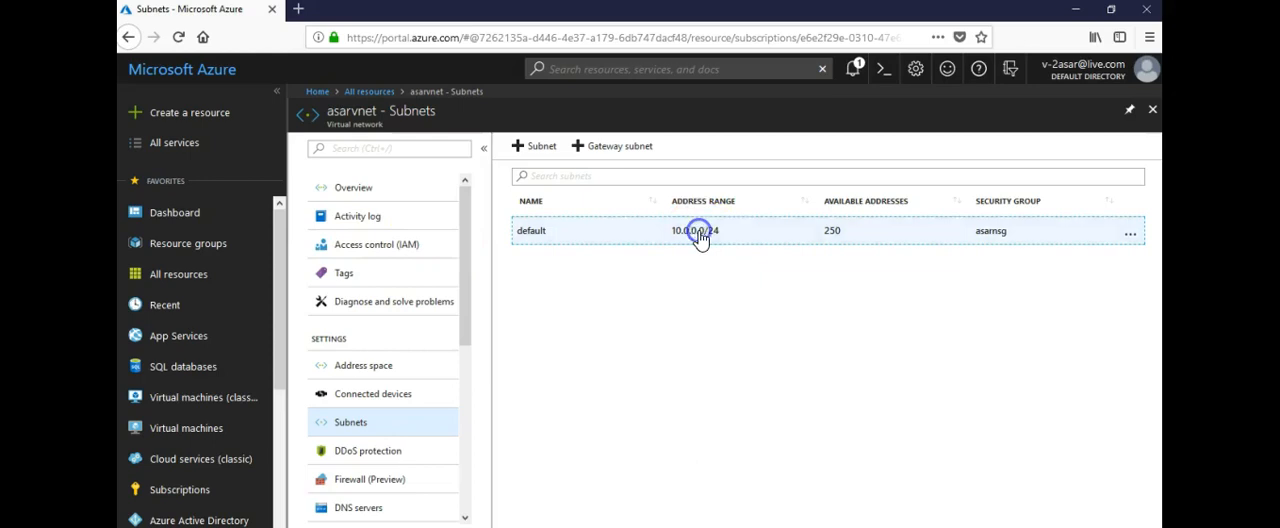
- Assign asarroutetable as the default subnet's route table and save
click(700, 230)
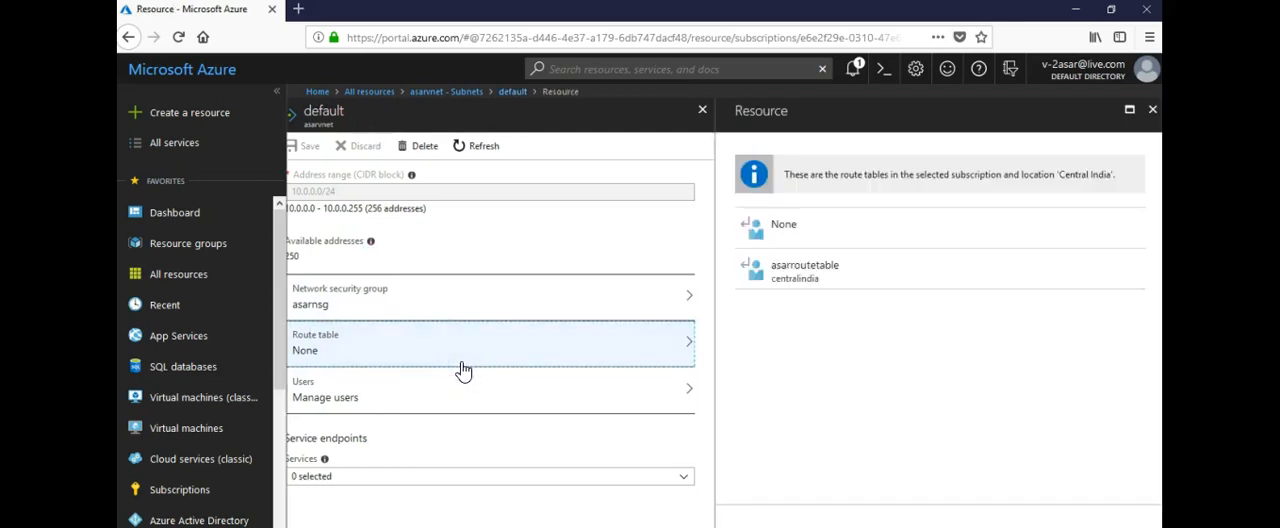
click(800, 270)
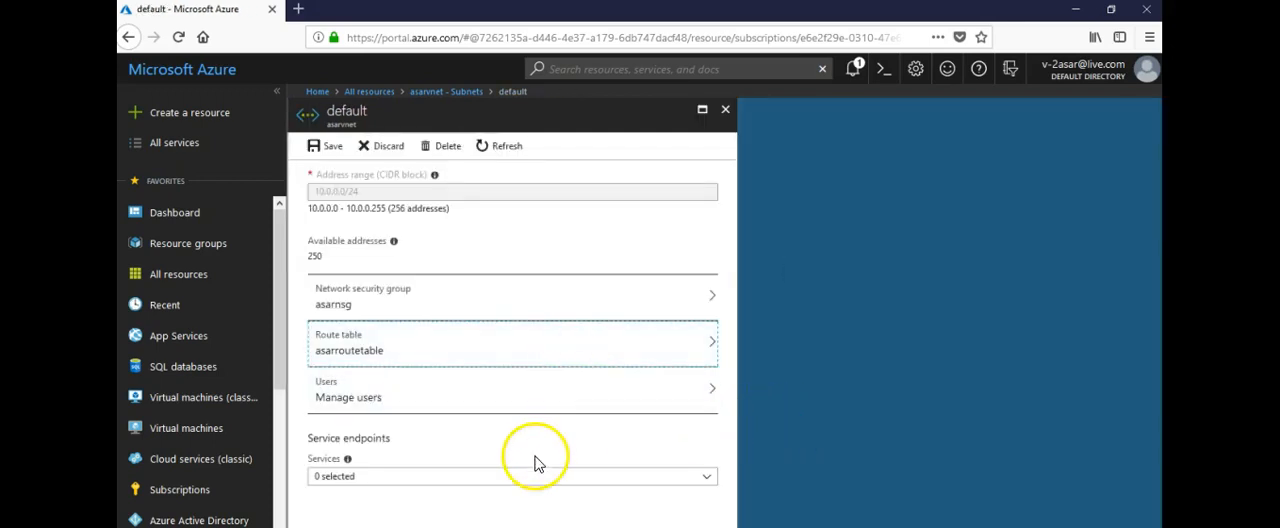
mouse_move(480, 232)
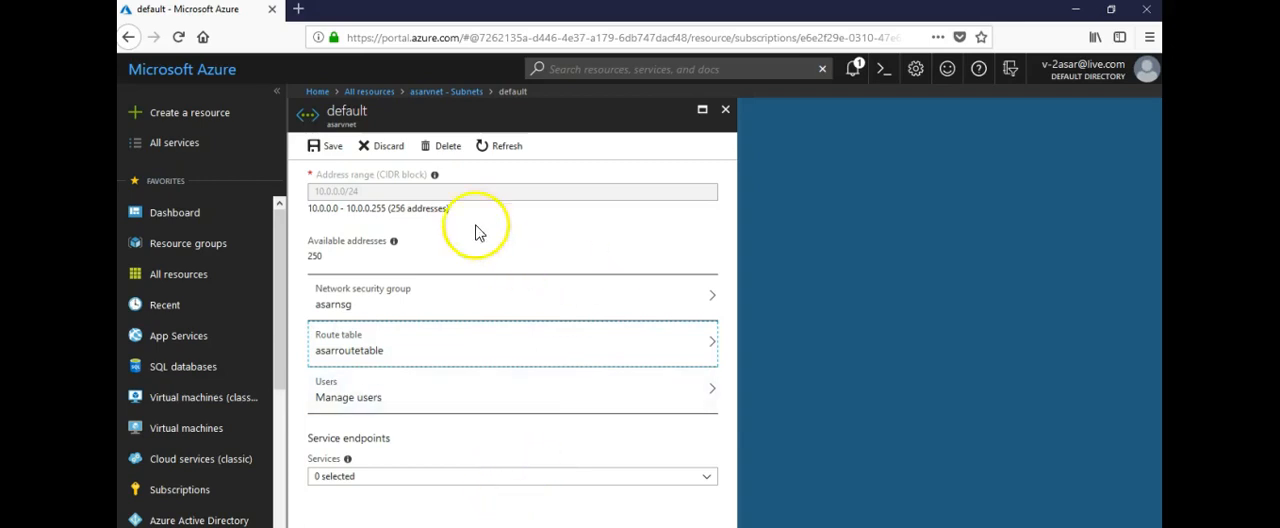
click(324, 144)
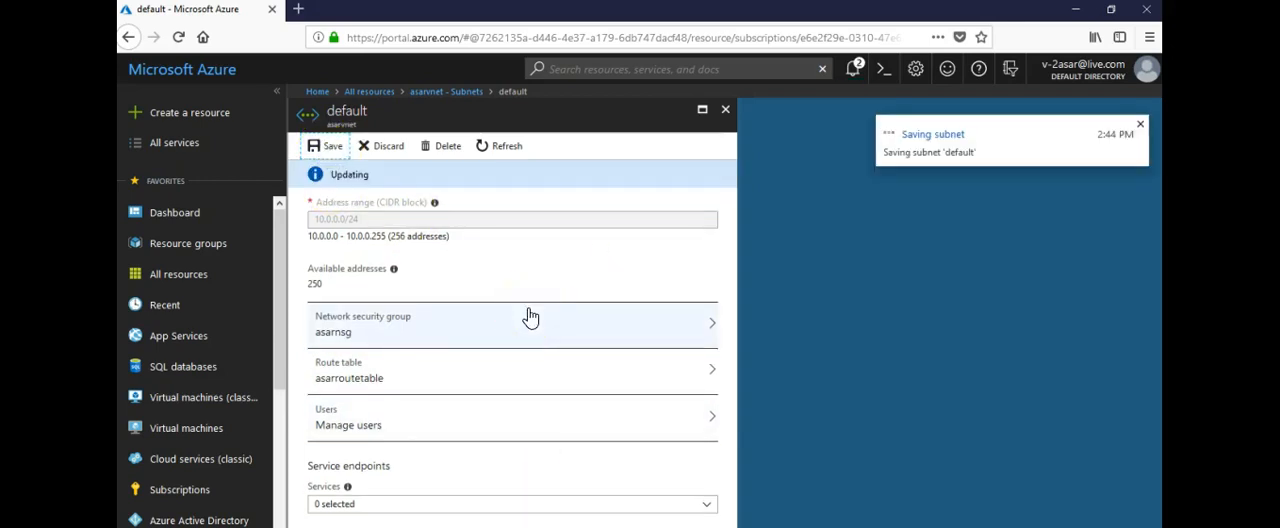